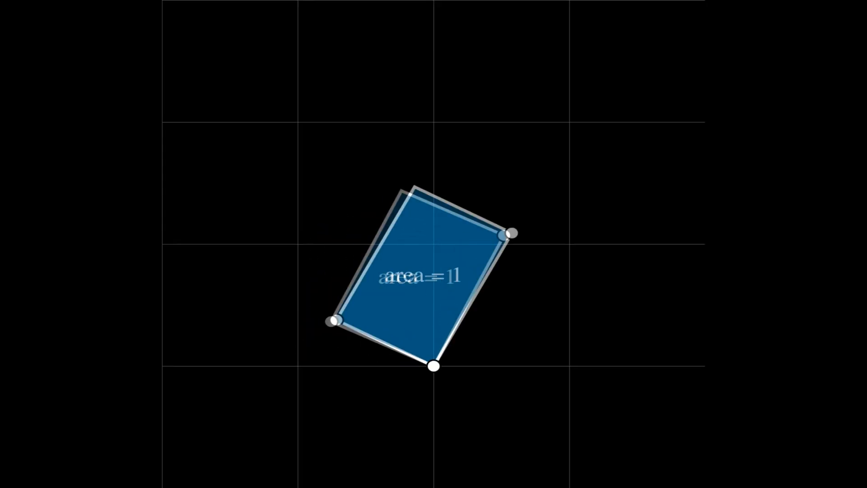
Step: Drag the rectangle's corner rightward so it stretches long and thin, keeping area 1
drag(507, 234, 671, 245)
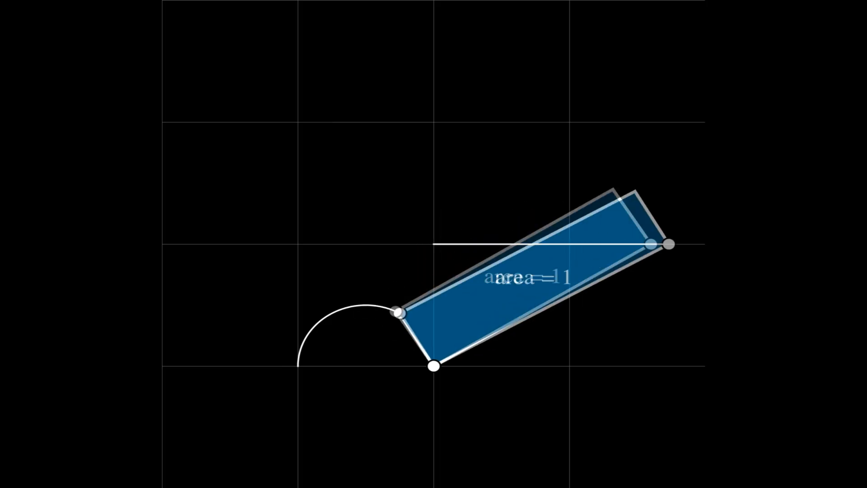